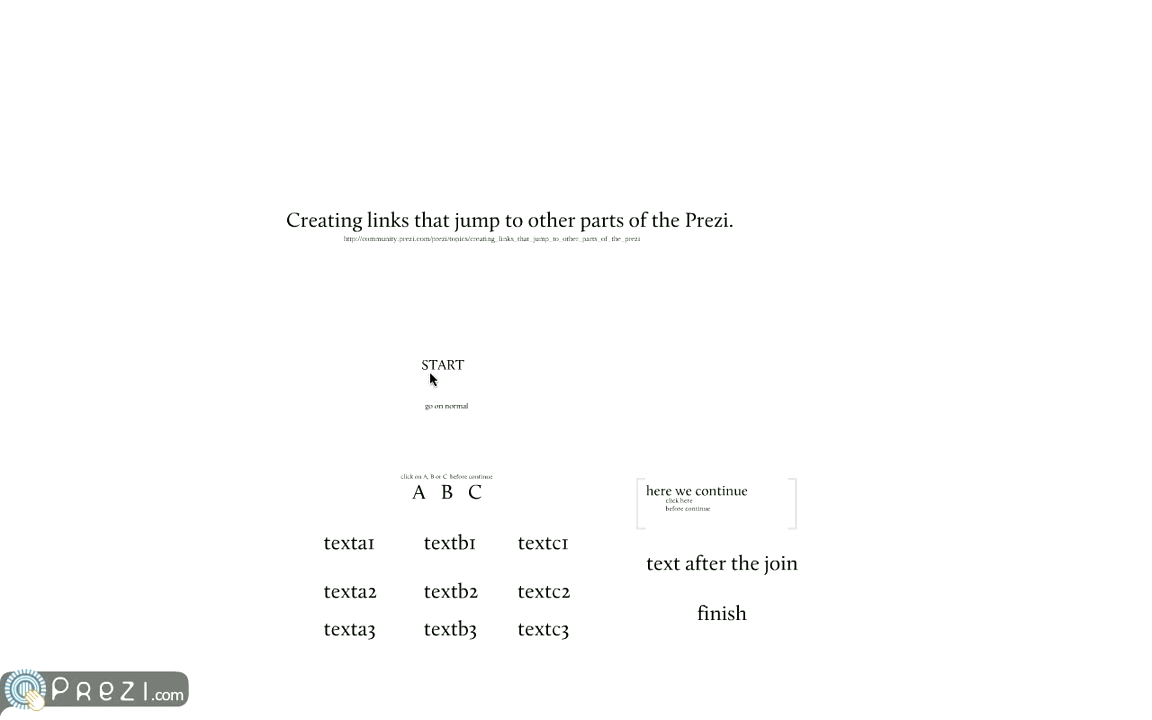
{"action": "mouse_move", "coordinate": [452, 470]}
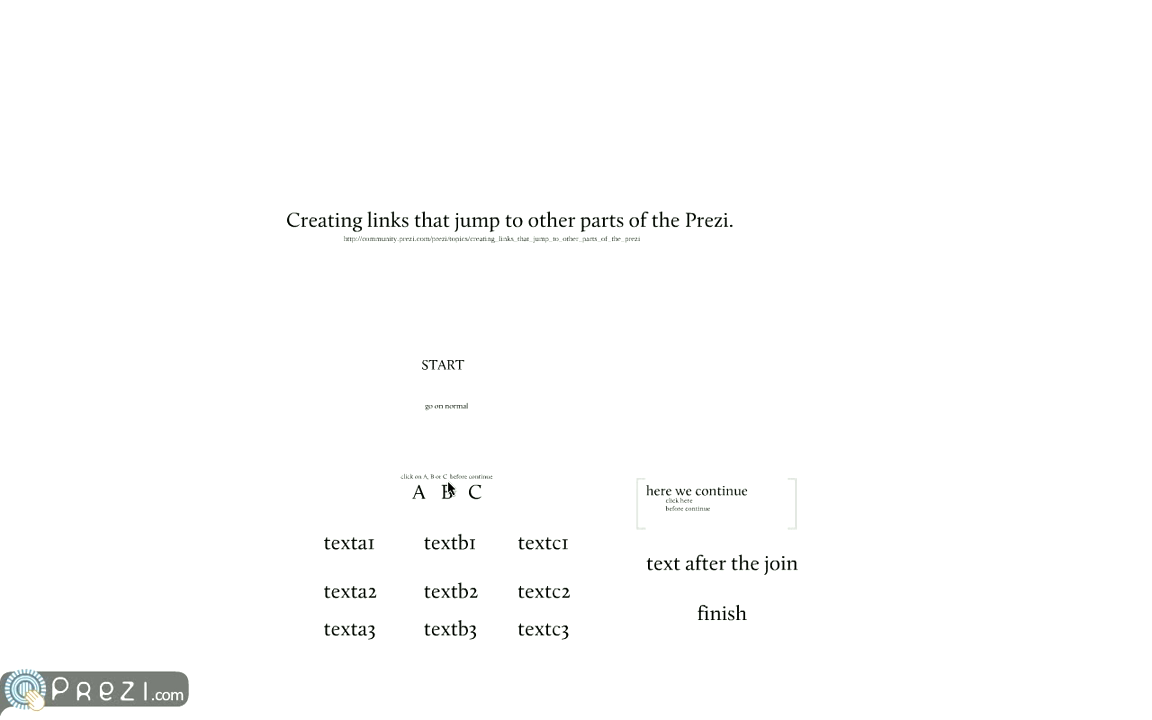
{"action": "mouse_move", "coordinate": [448, 486]}
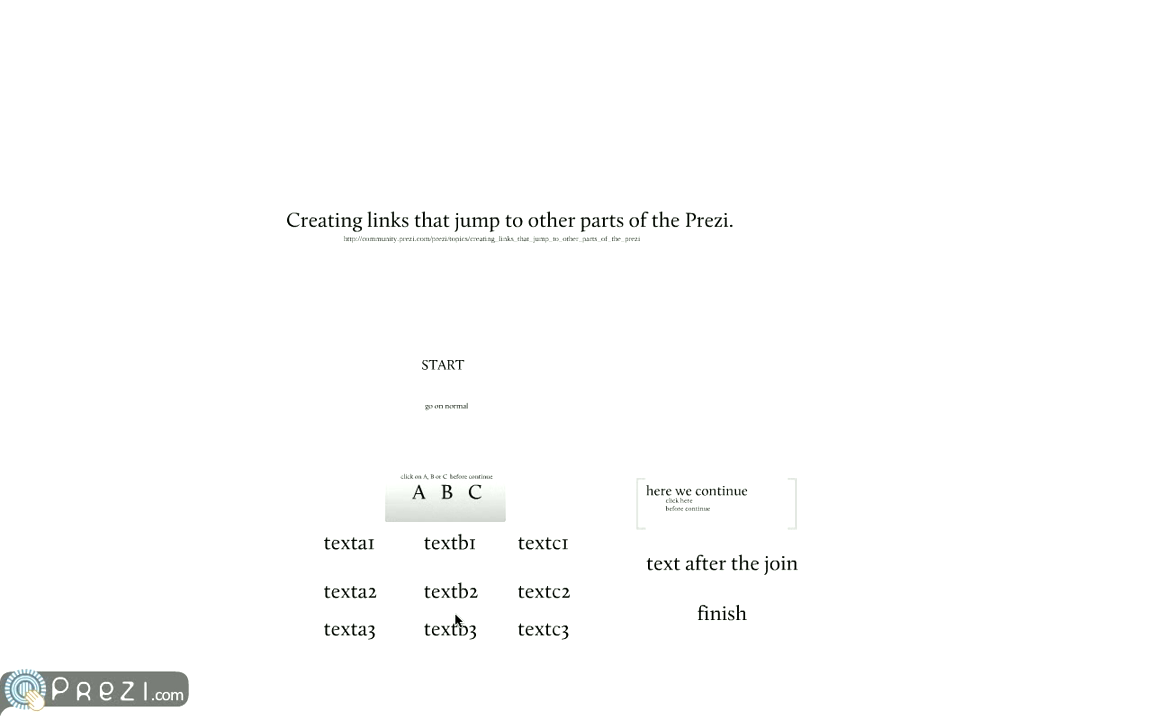
{"action": "mouse_move", "coordinate": [572, 524]}
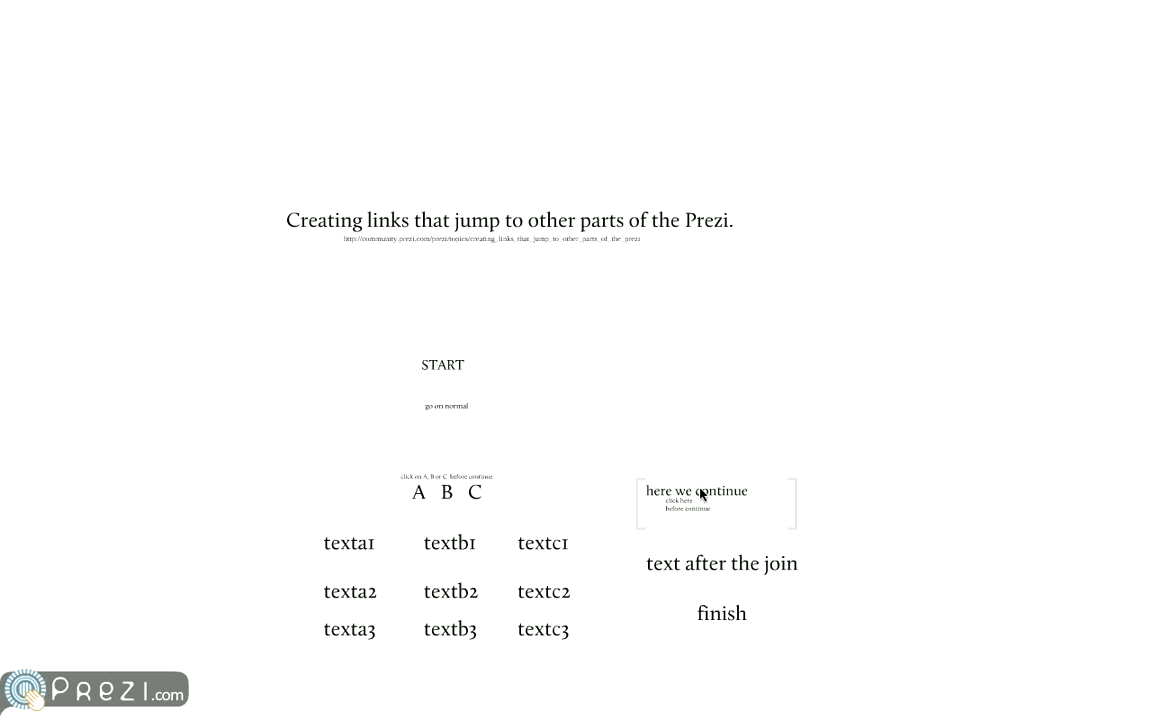
{"action": "mouse_move", "coordinate": [728, 634]}
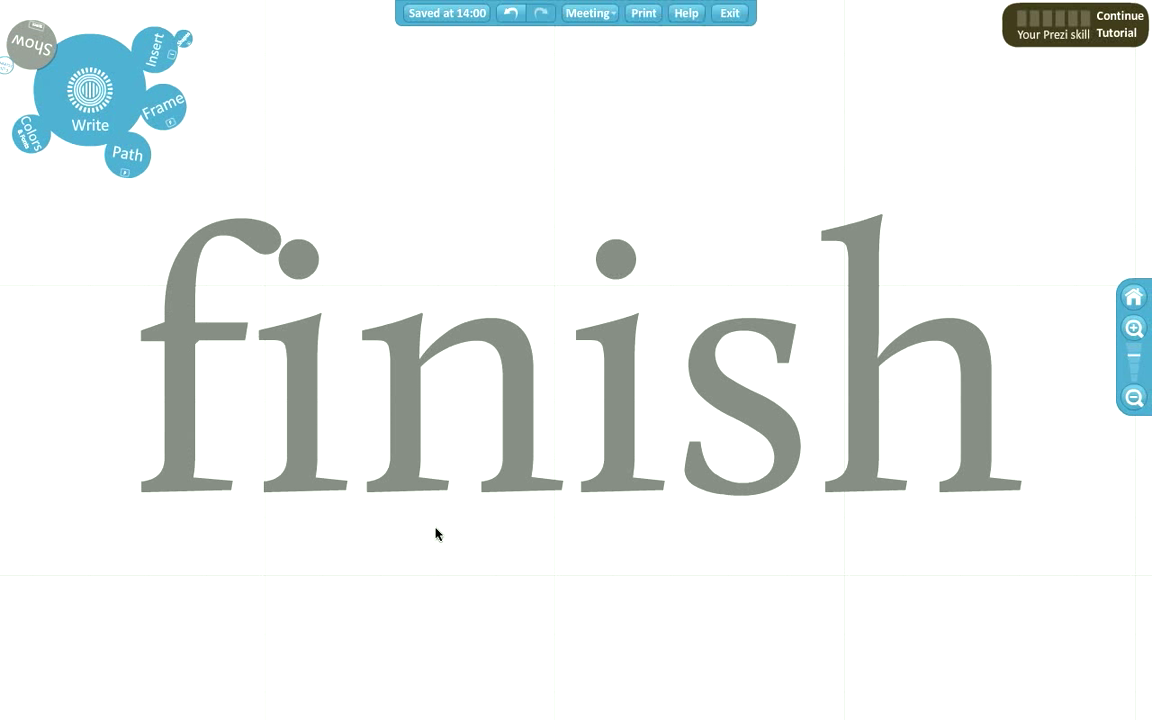
{"action": "mouse_move", "coordinate": [390, 414]}
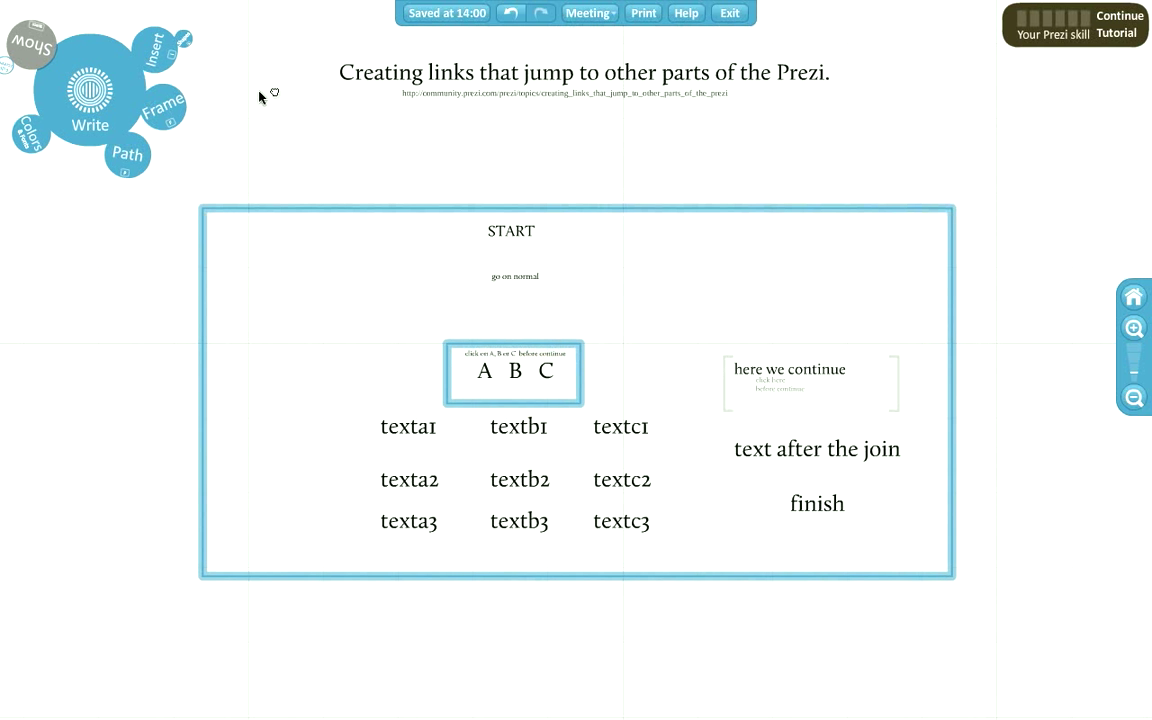
- Zoom out with Home to see every frame, then start path editing around the A B C frame
{"action": "left_click", "coordinate": [126, 156]}
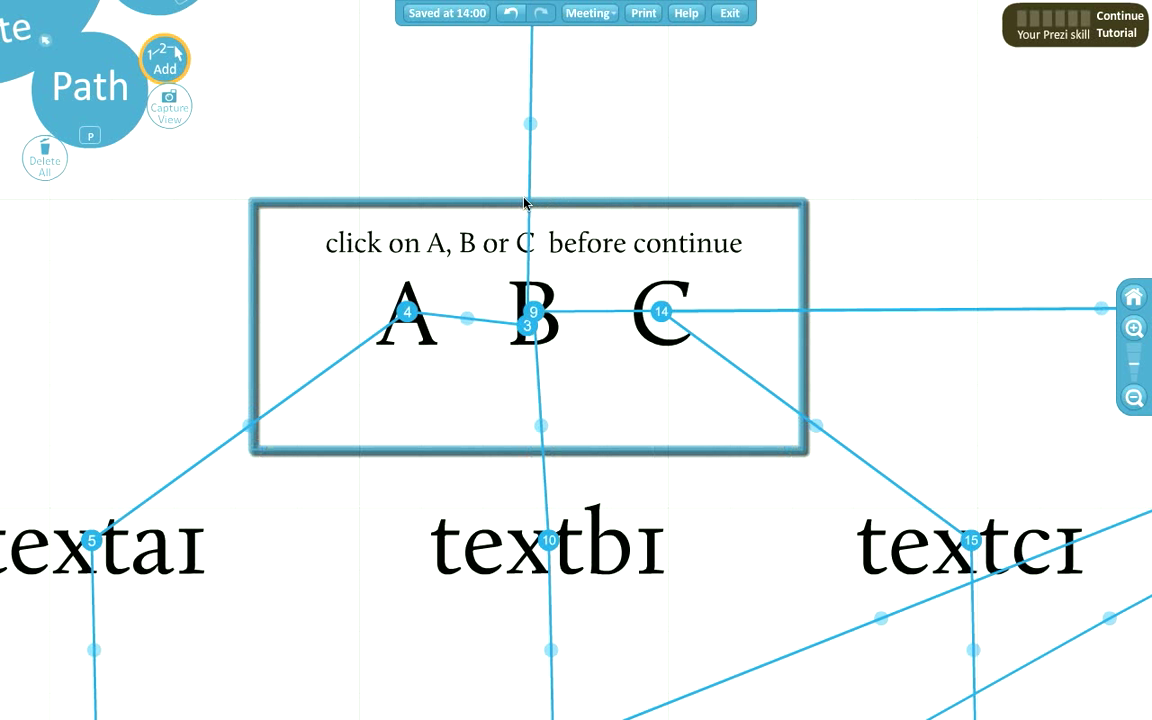
{"action": "mouse_move", "coordinate": [472, 198]}
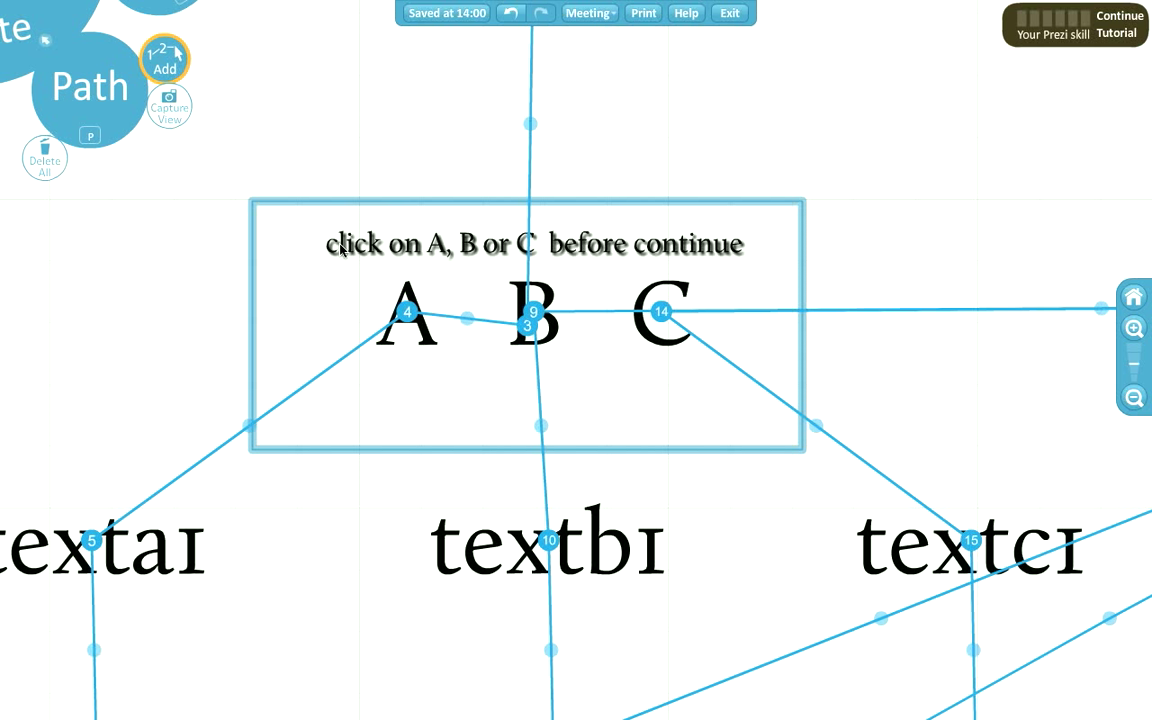
{"action": "mouse_move", "coordinate": [484, 258]}
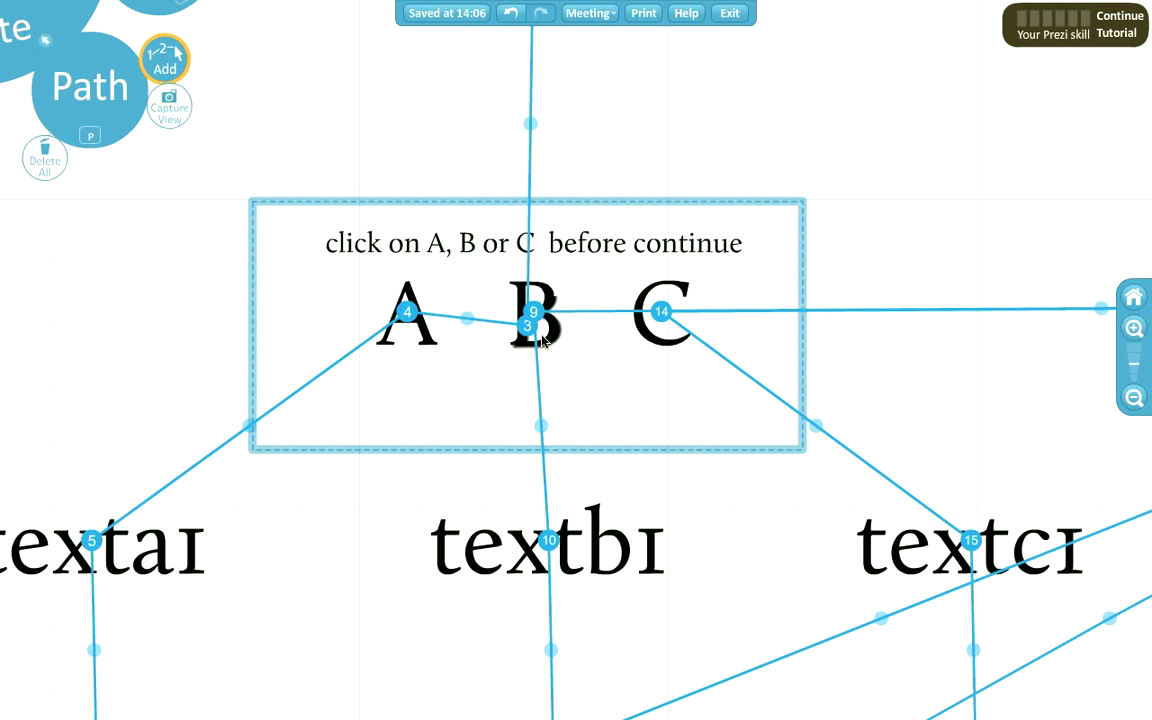
{"action": "mouse_move", "coordinate": [424, 322]}
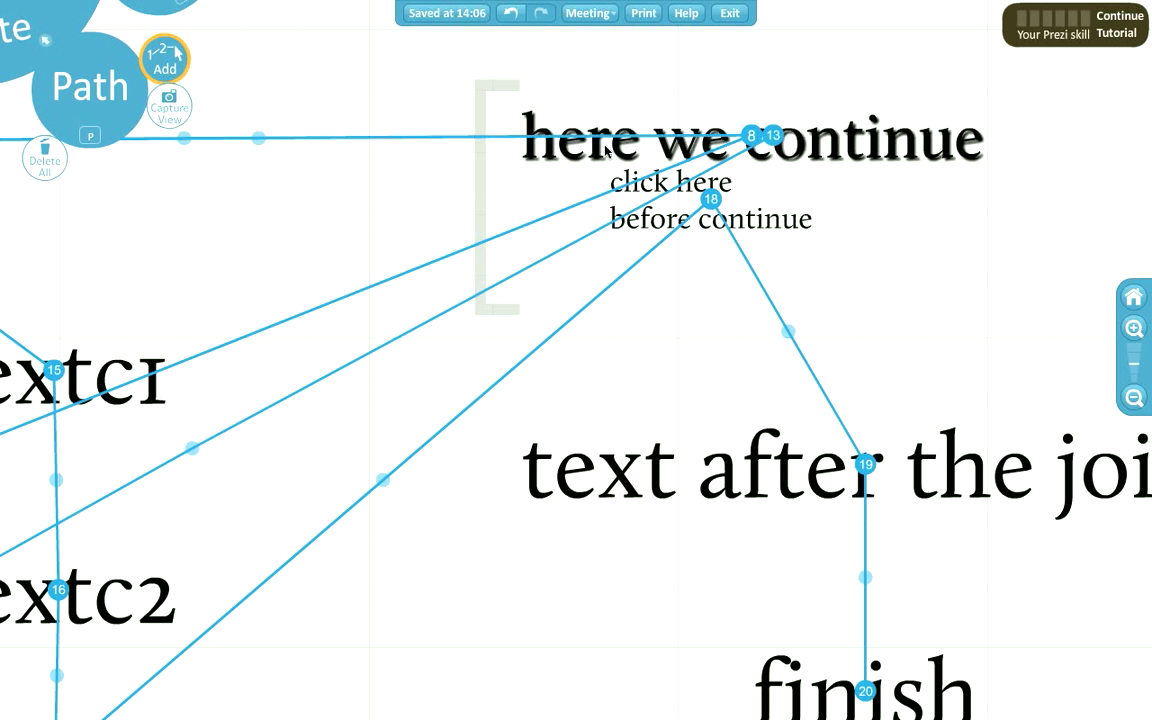
{"action": "mouse_move", "coordinate": [784, 144]}
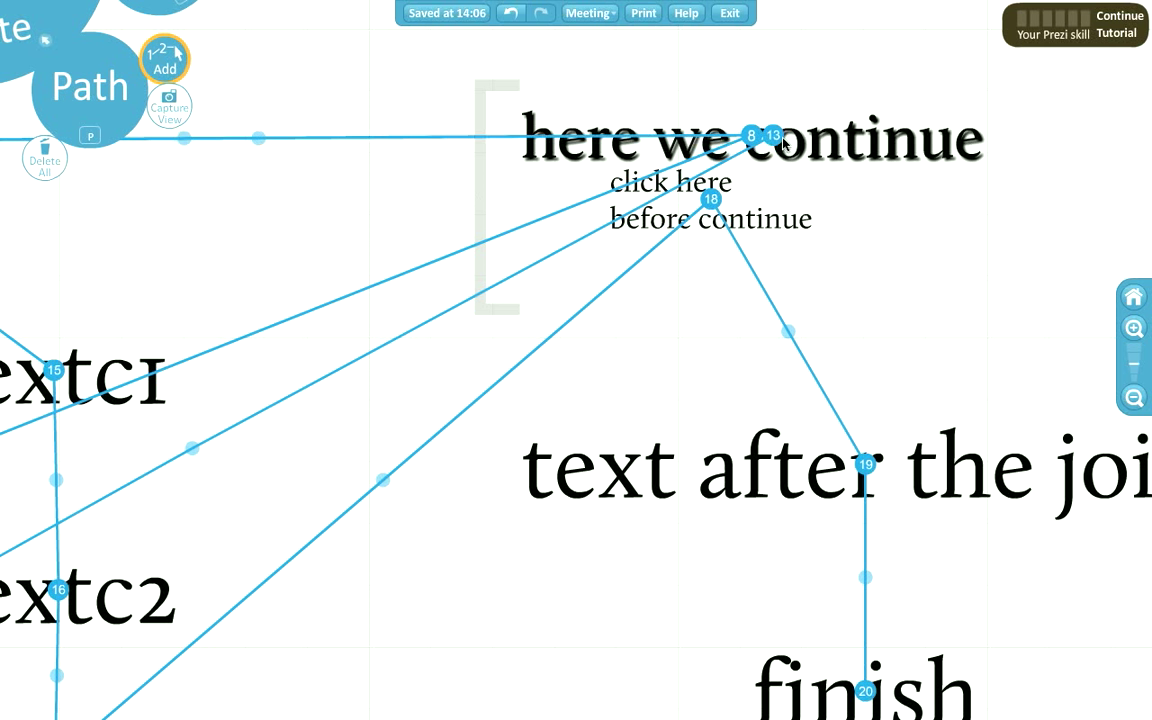